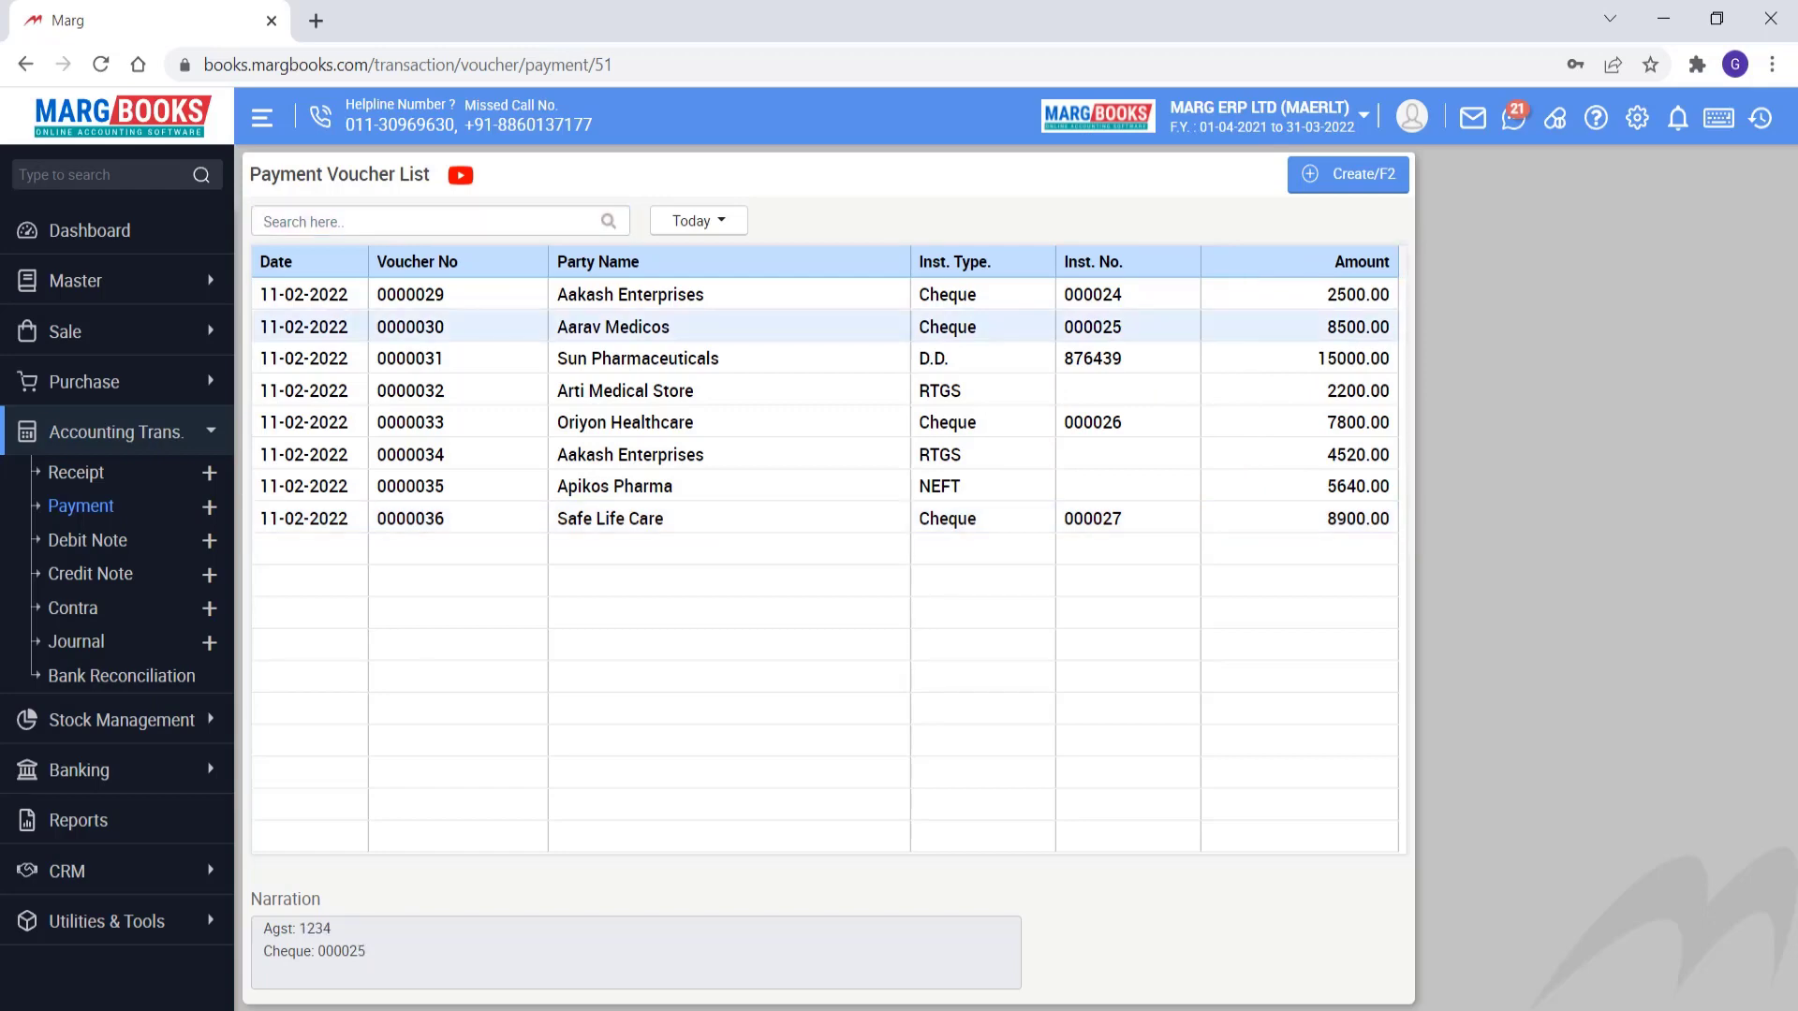
Step: Search the Payment Voucher List for voucher 0000035 of Apikos Pharma
left_click(612, 327)
type("0000035")
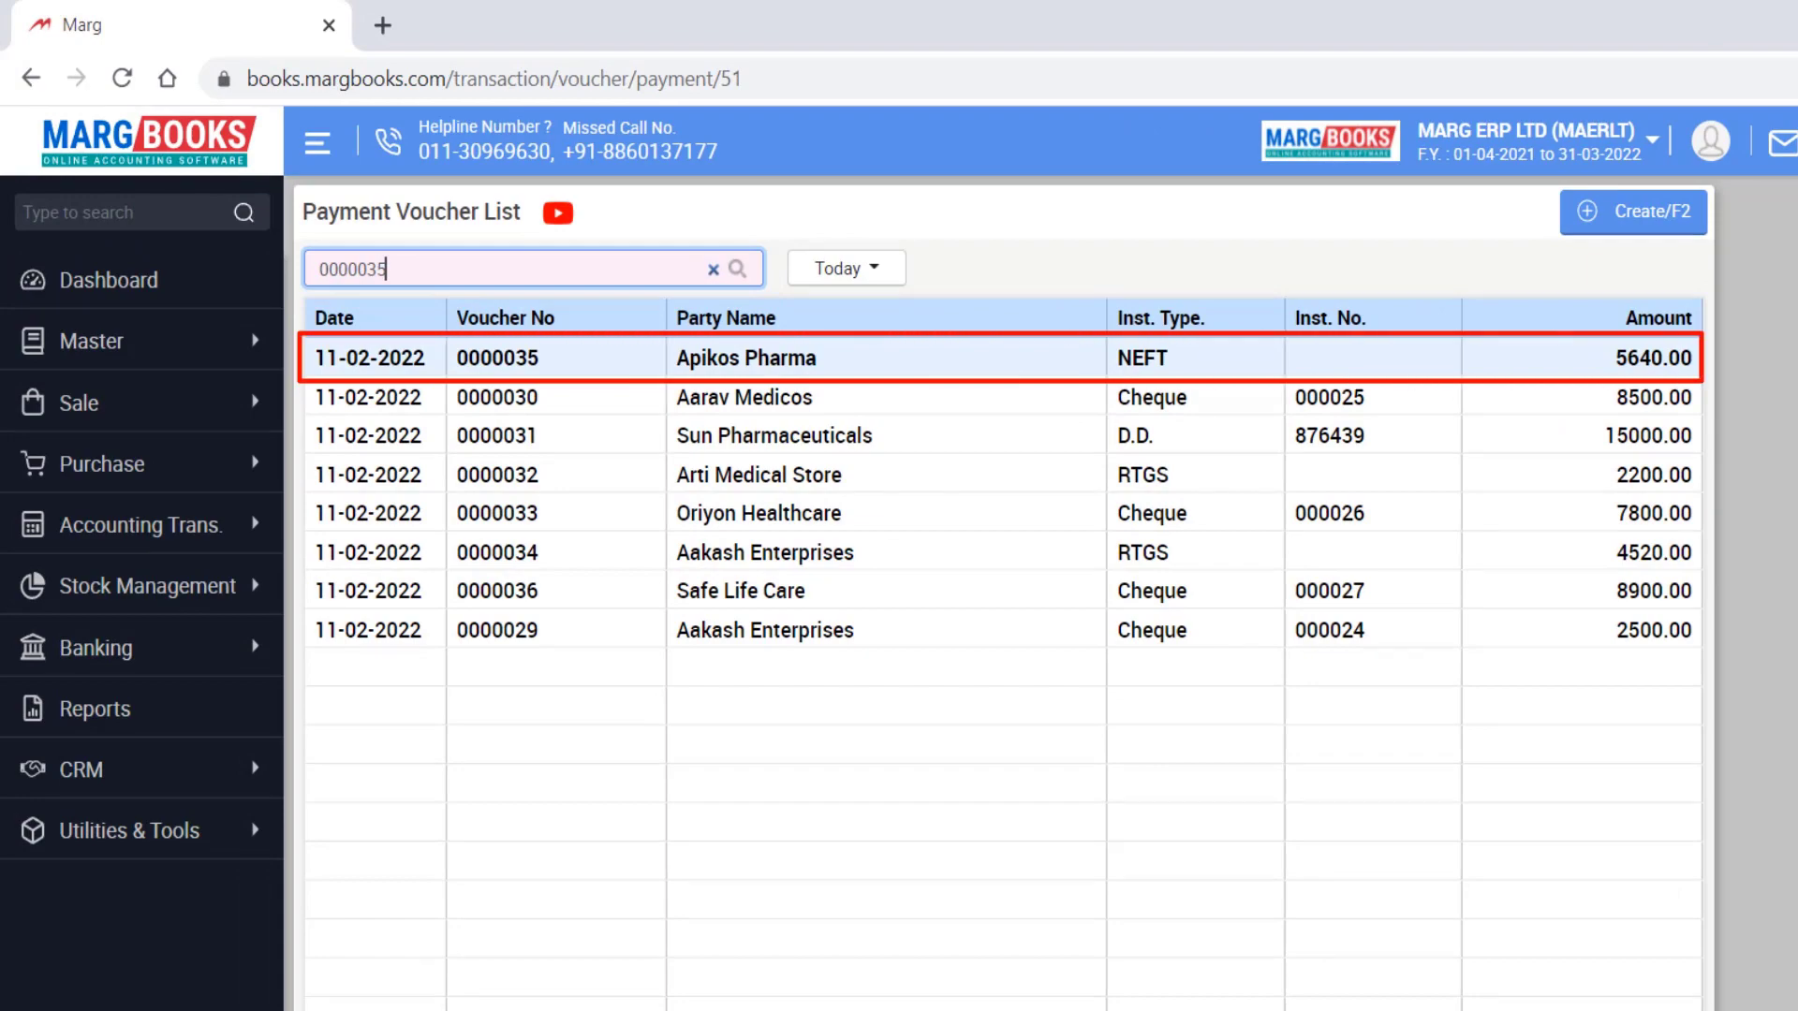
left_click(842, 269)
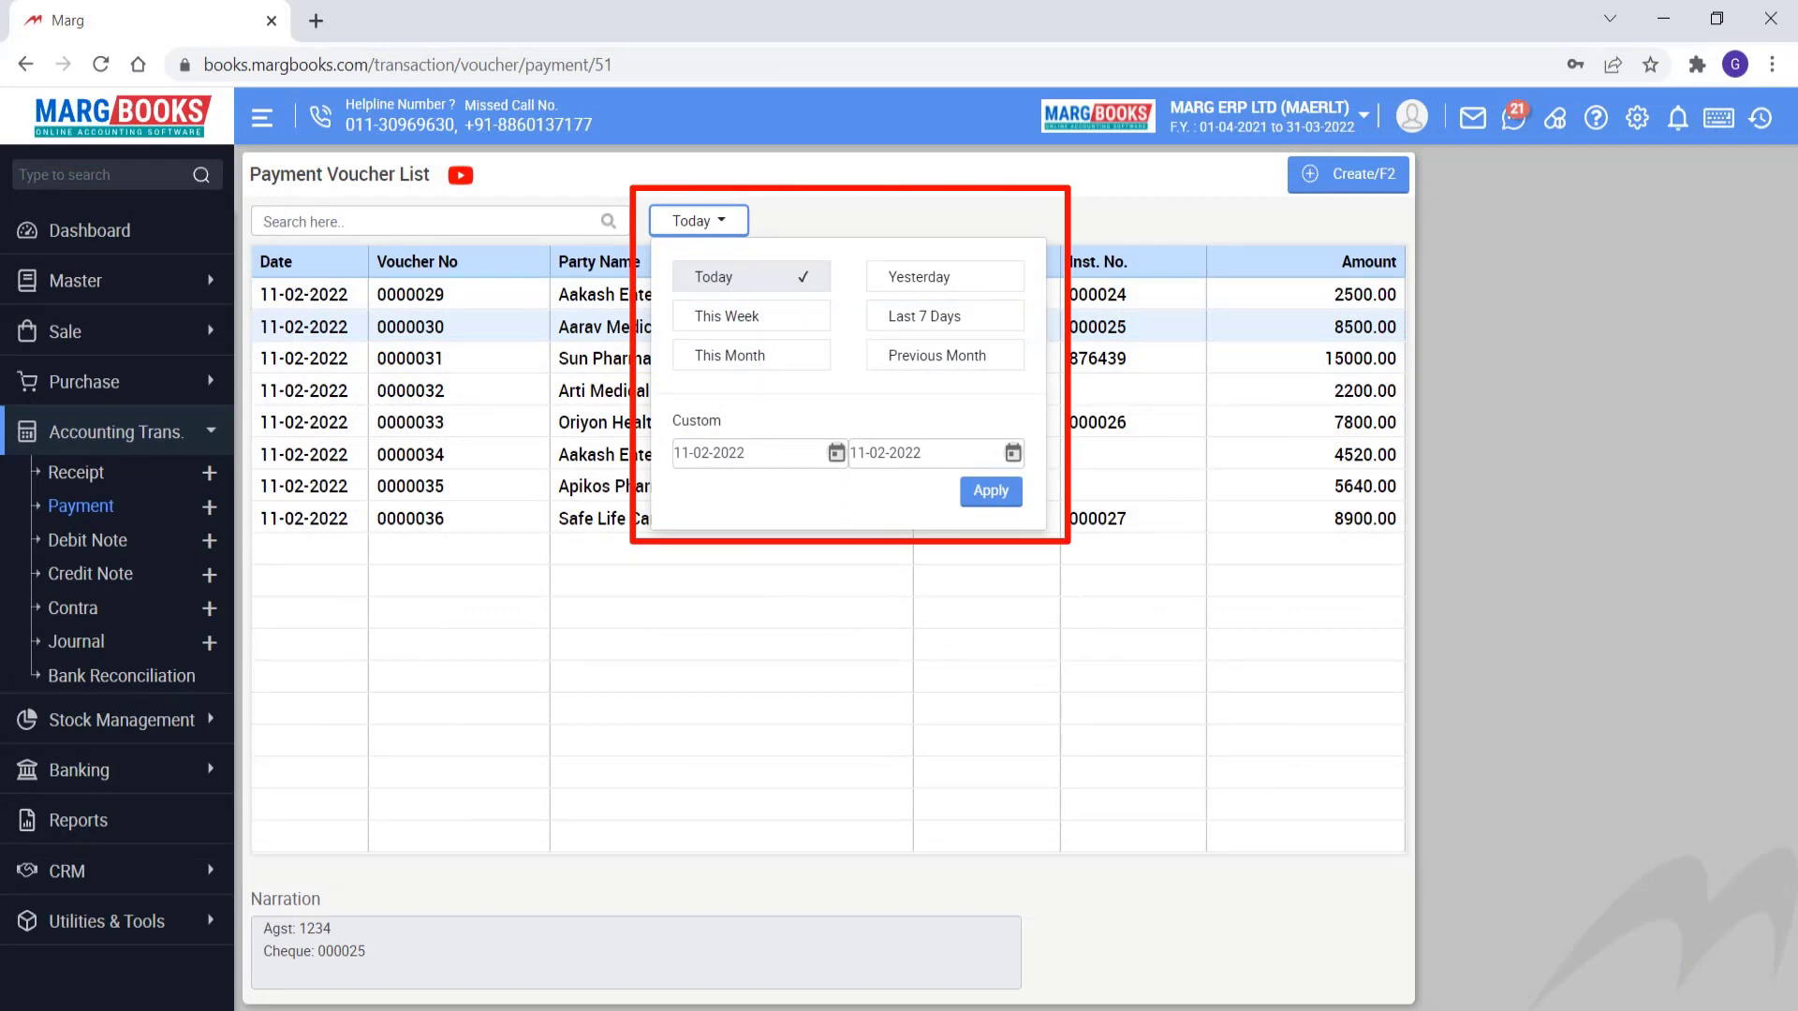
Step: Filter vouchers to This Week (06-02-2022 to 12-02-2022), after trying Last 7 Days
left_click(725, 315)
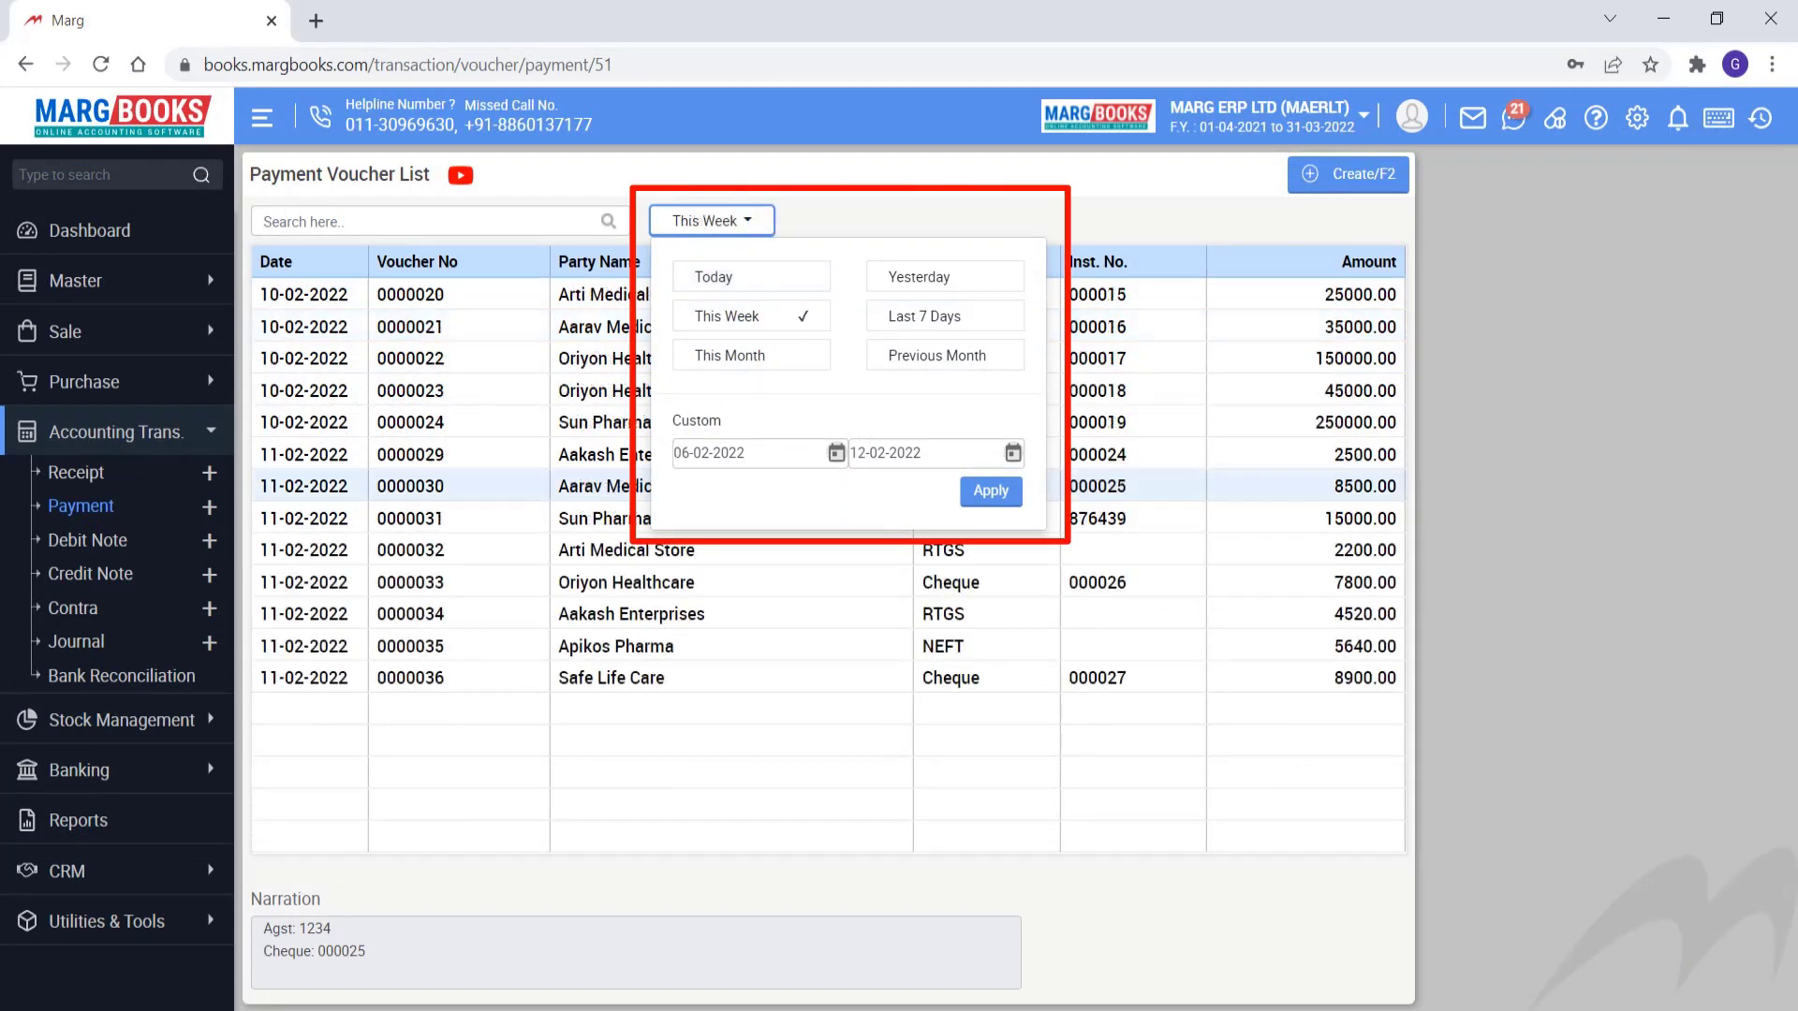
left_click(938, 316)
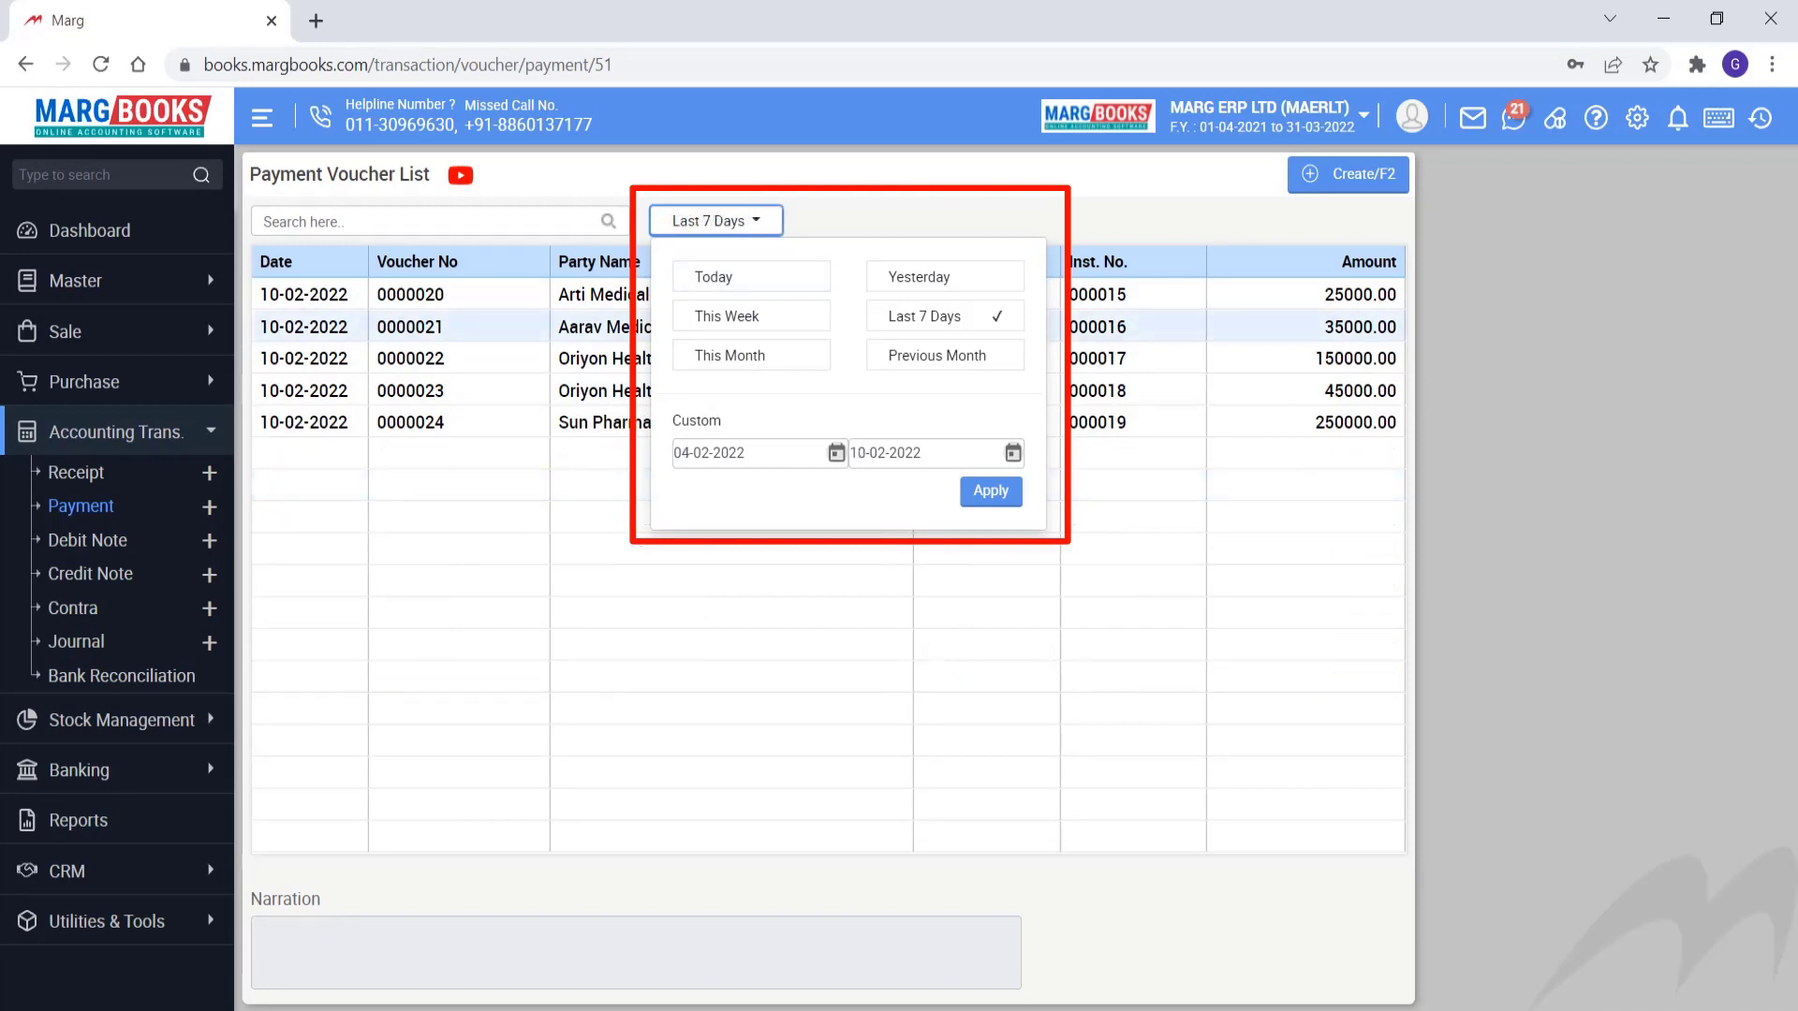
left_click(723, 315)
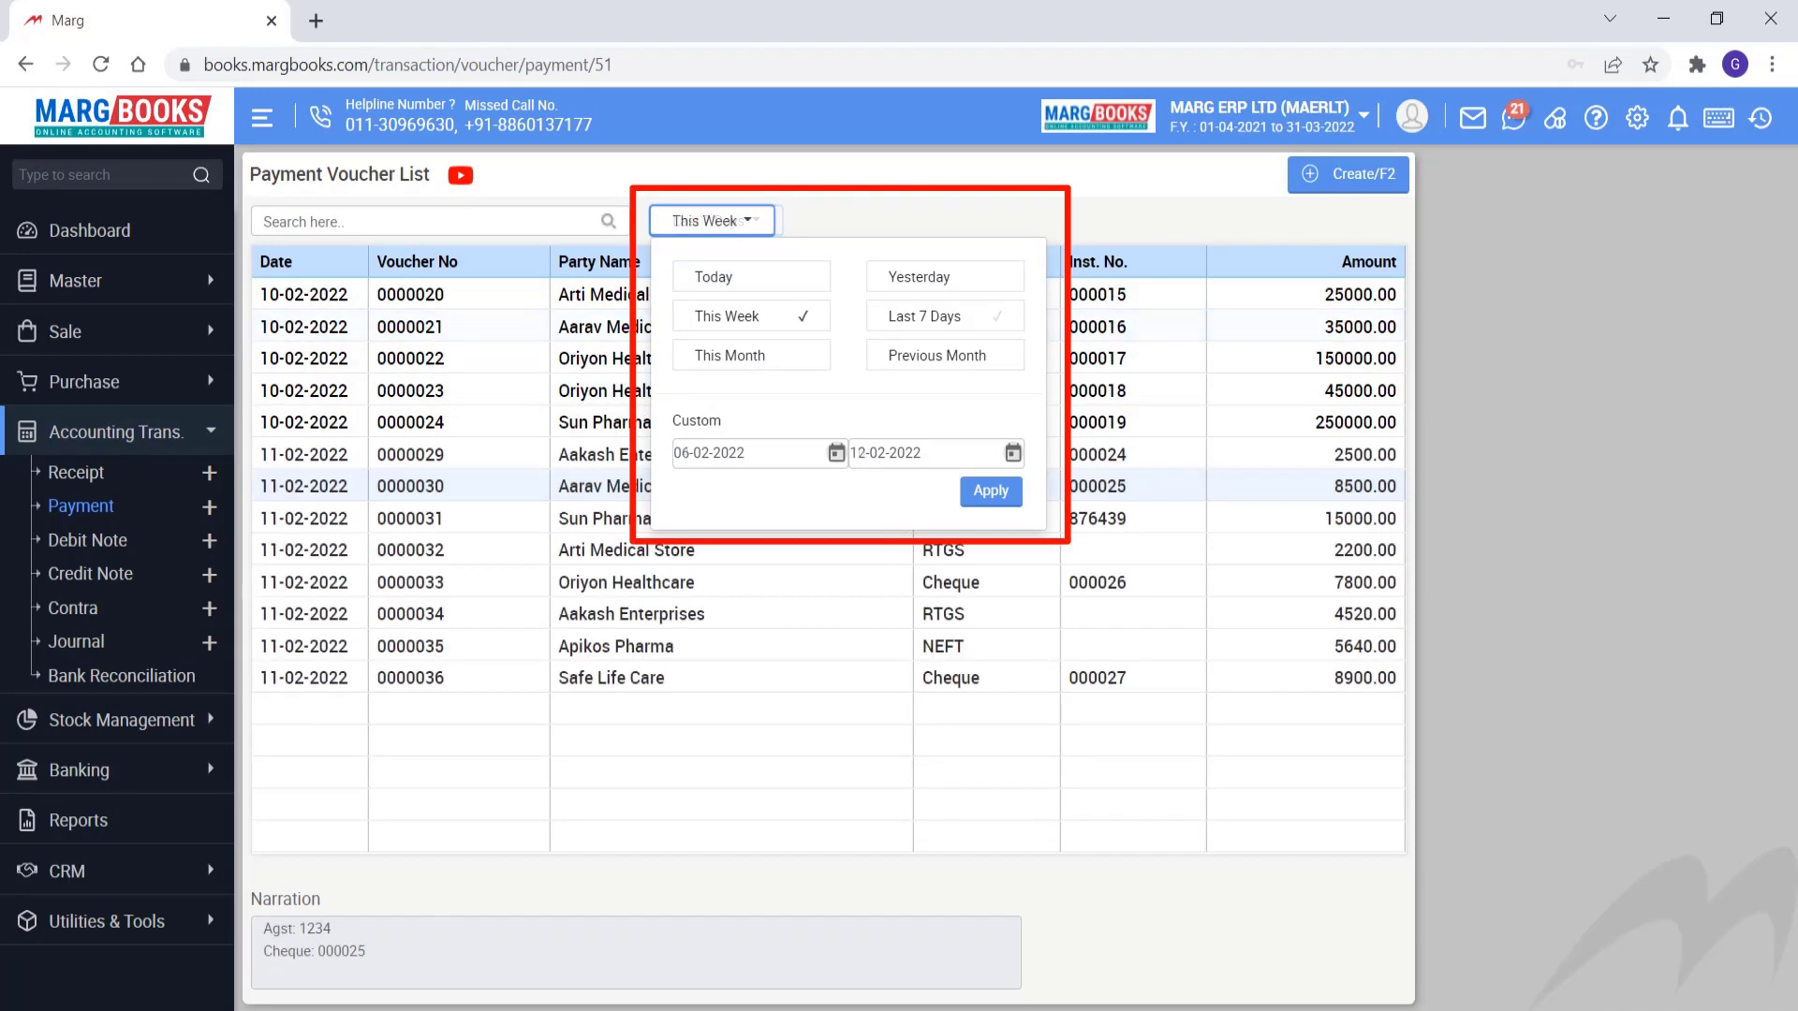